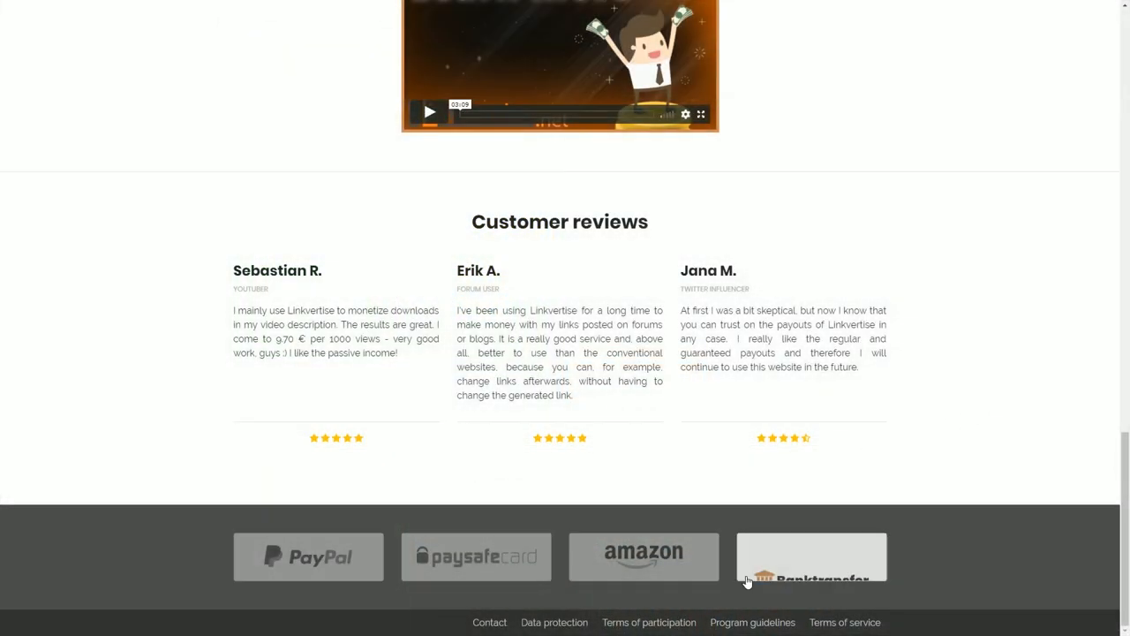
# - Bring up the Programmrichtlinien dialog from the footer and read the invalid-visitor and content rules
pyautogui.click(752, 621)
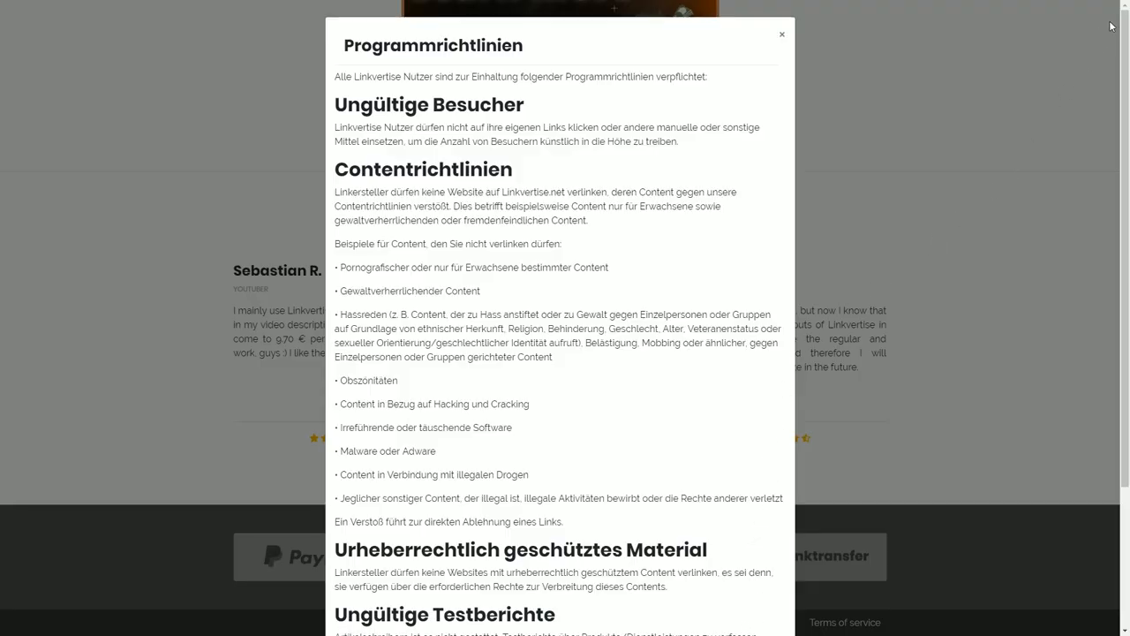
pyautogui.scroll(-3)
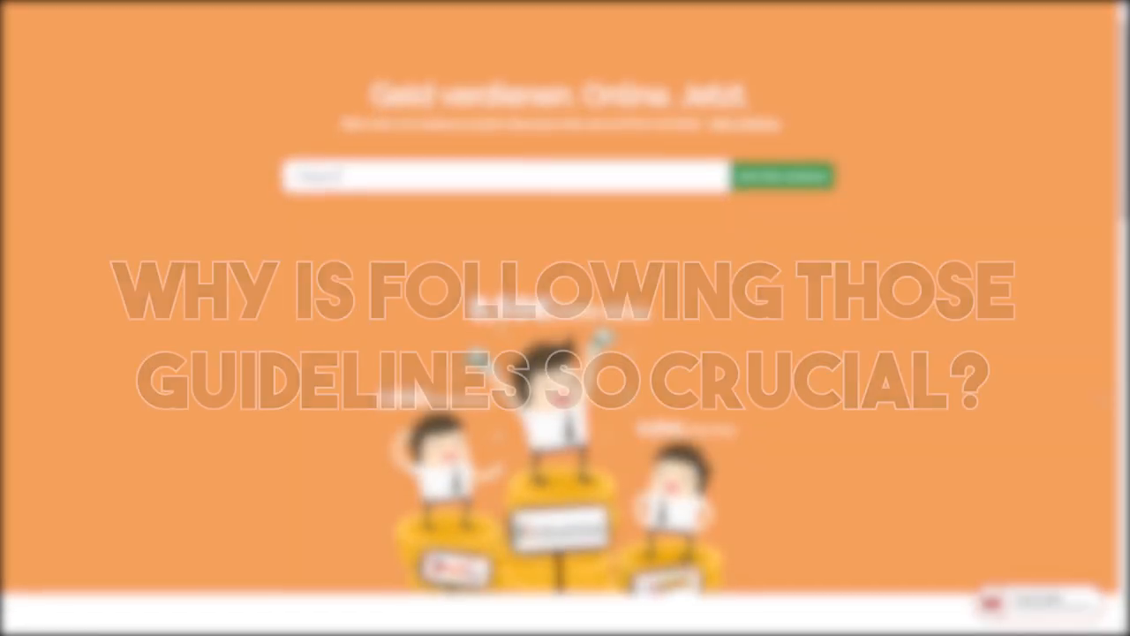
pyautogui.scroll(-3)
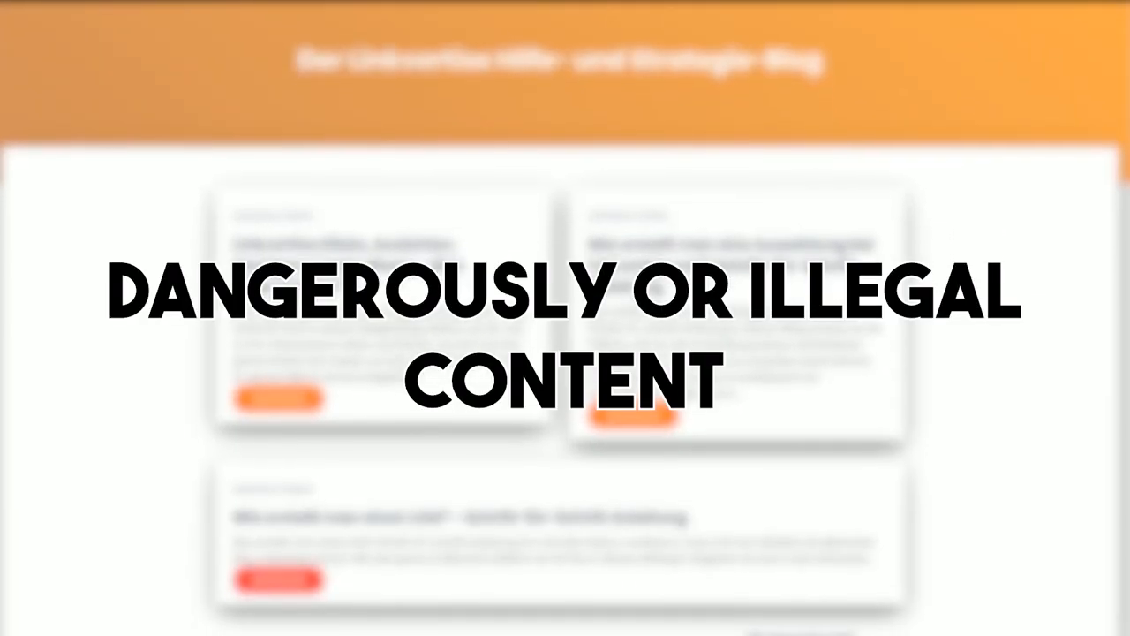
pyautogui.scroll(-3)
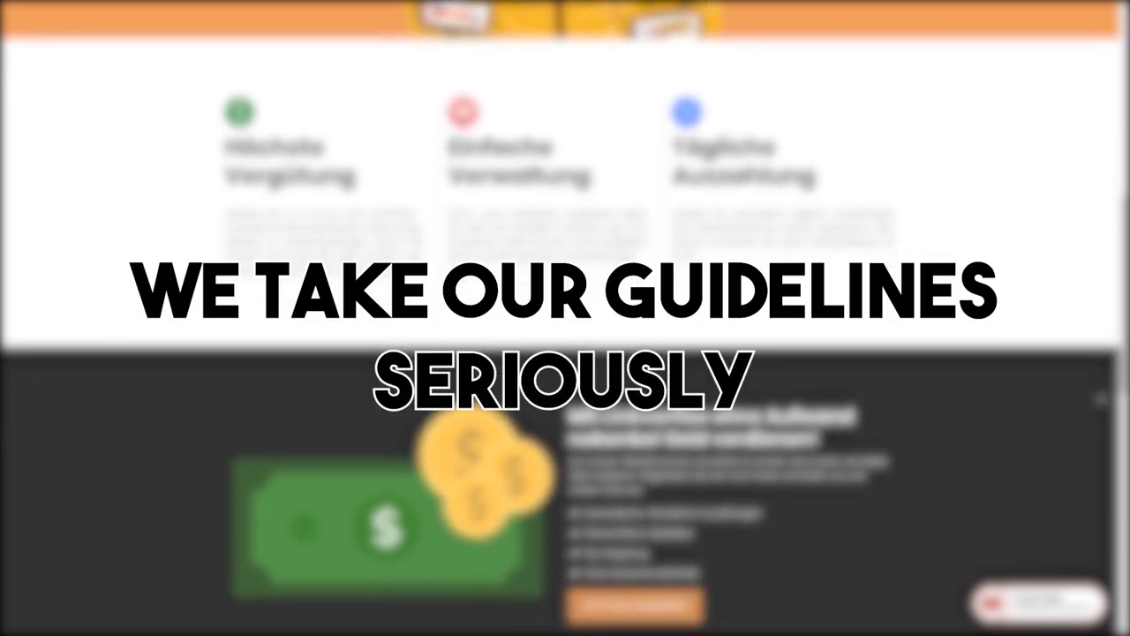
# - Go to the Support page via 'Hilfe' in the dashboard's left navigation
pyautogui.click(53, 219)
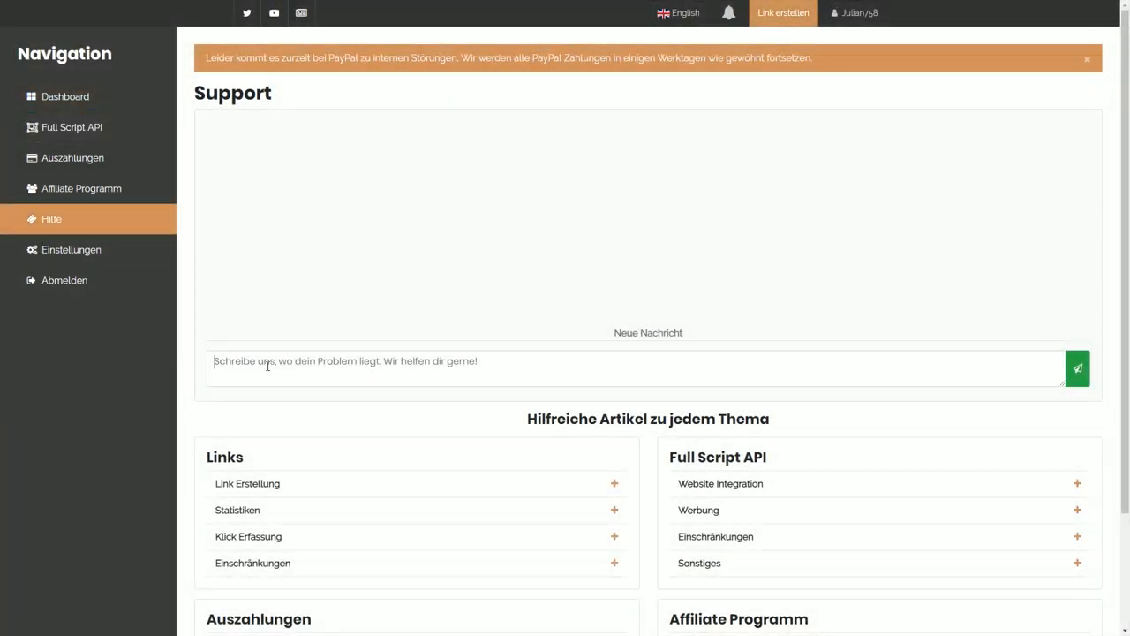
# - Write 'Hey ich brauche Hilfe!' into the 'Schreibe uns…' support message field
pyautogui.write('Hey ich')
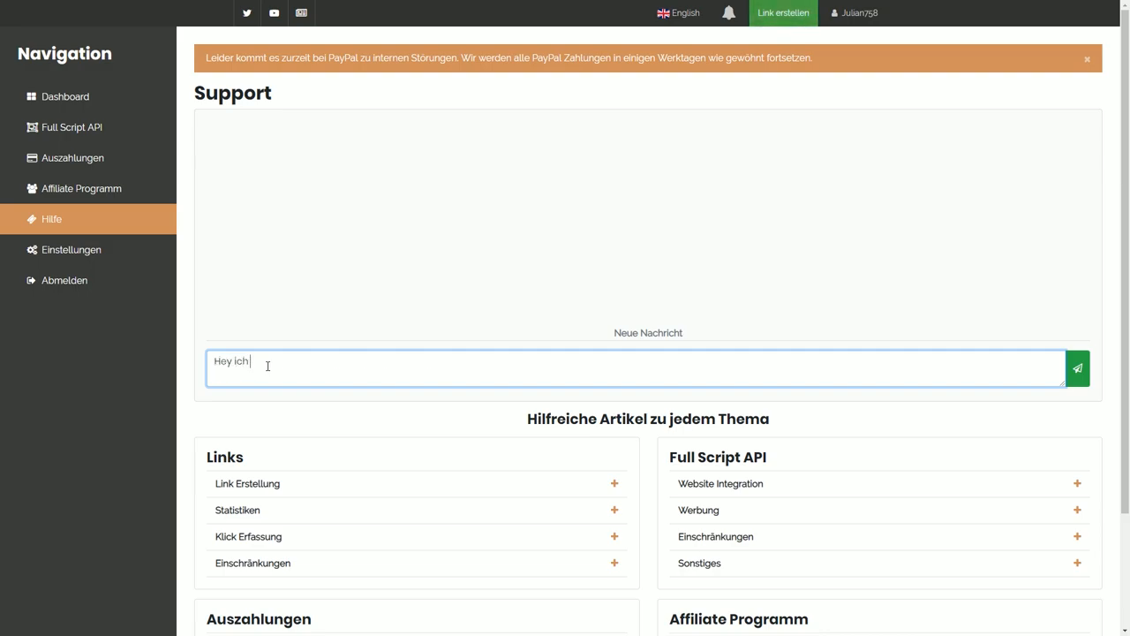
pyautogui.write('brauche Hi')
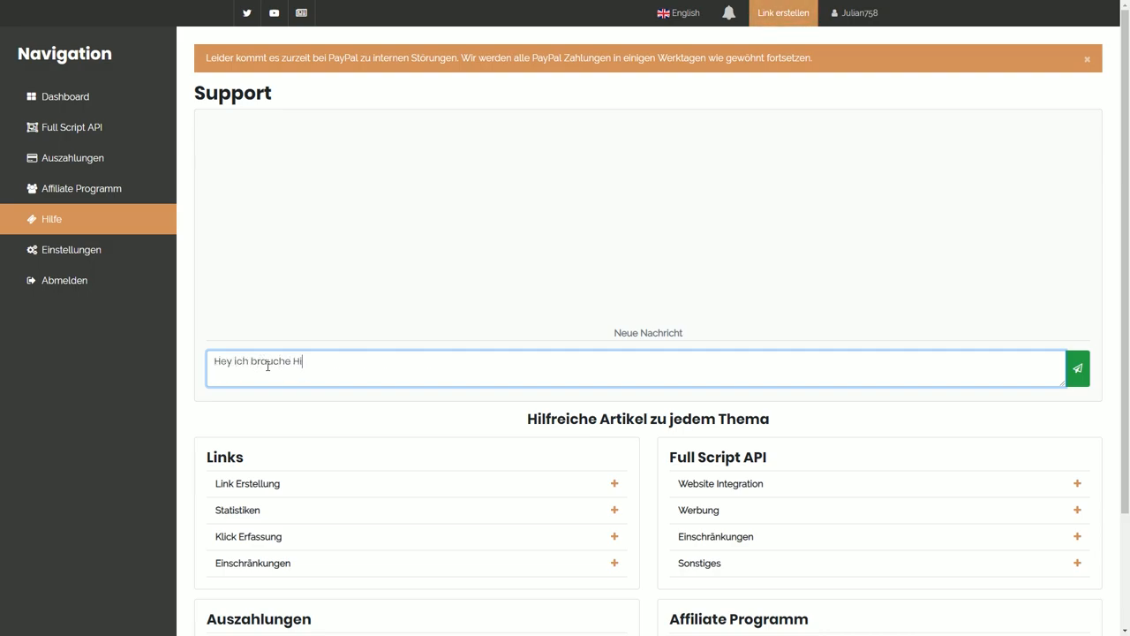
pyautogui.write('lfe!')
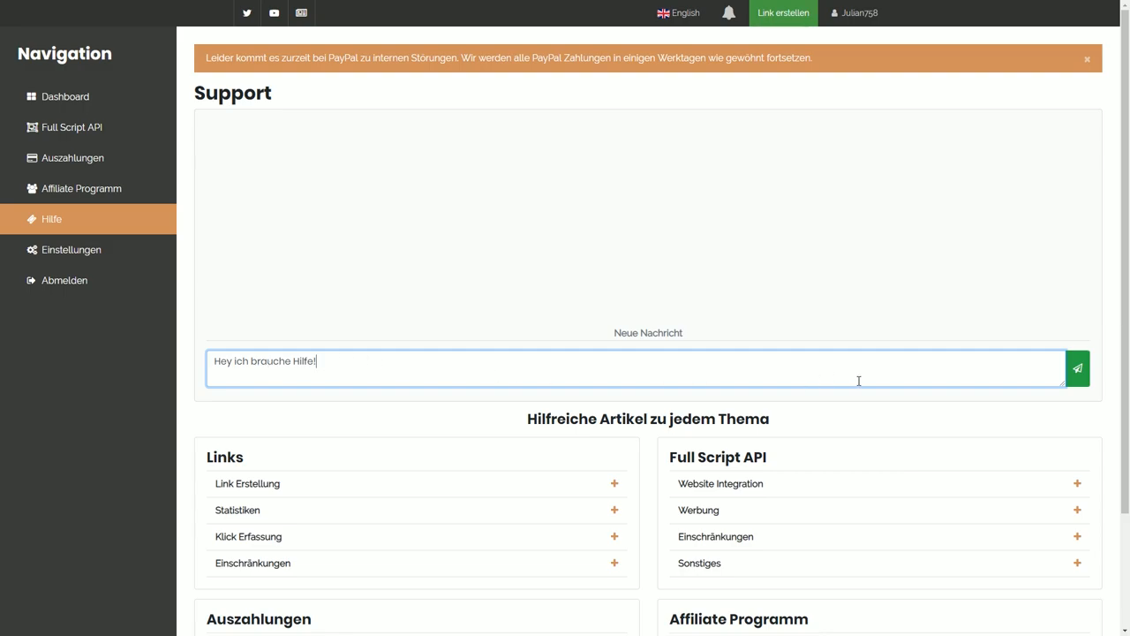